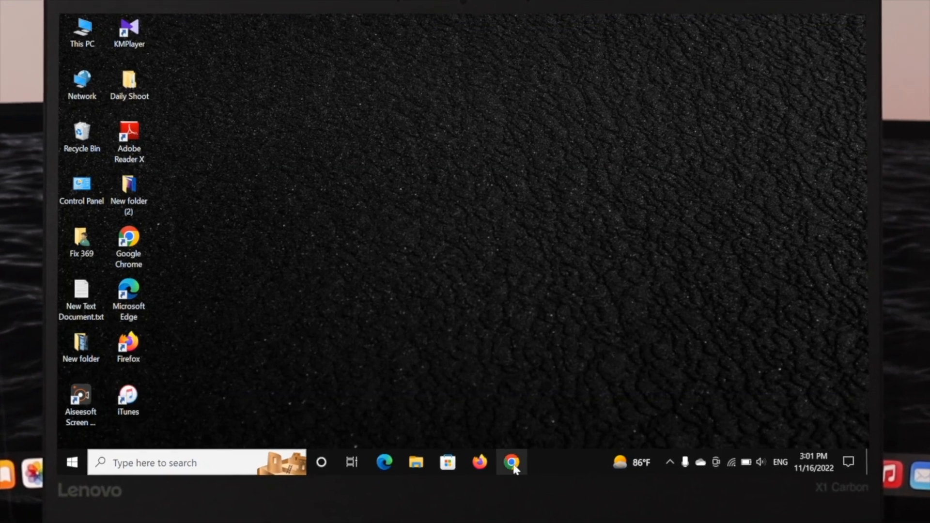
Launch Google Chrome from its taskbar icon, showing the Google new tab page.
left_click(510, 462)
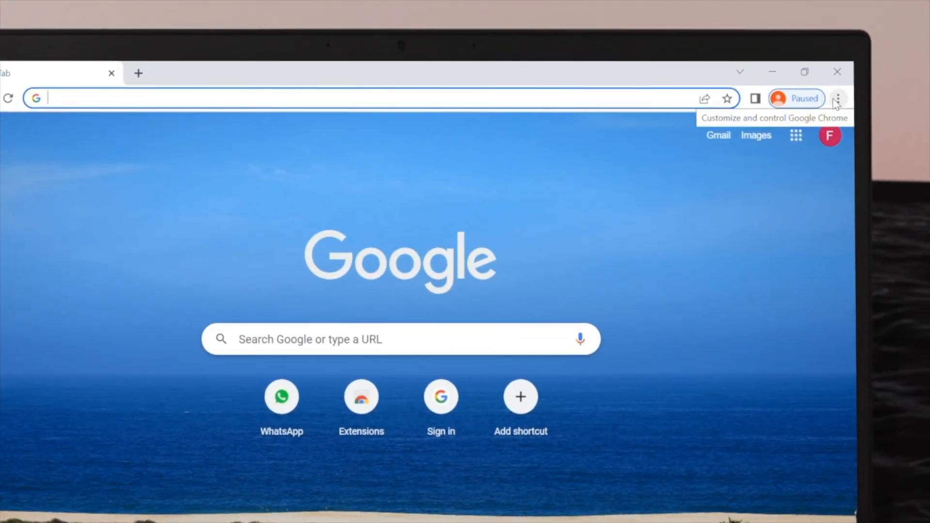
left_click(837, 98)
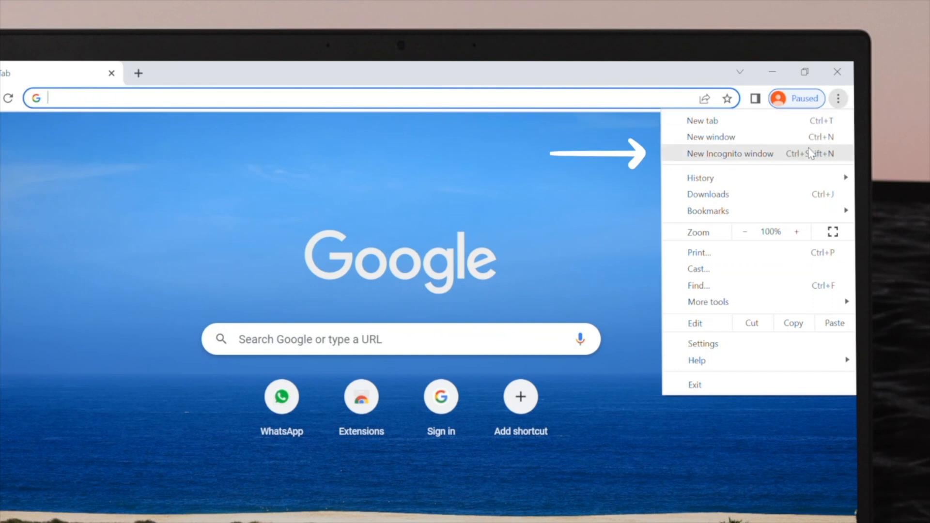
mouse_move(726, 164)
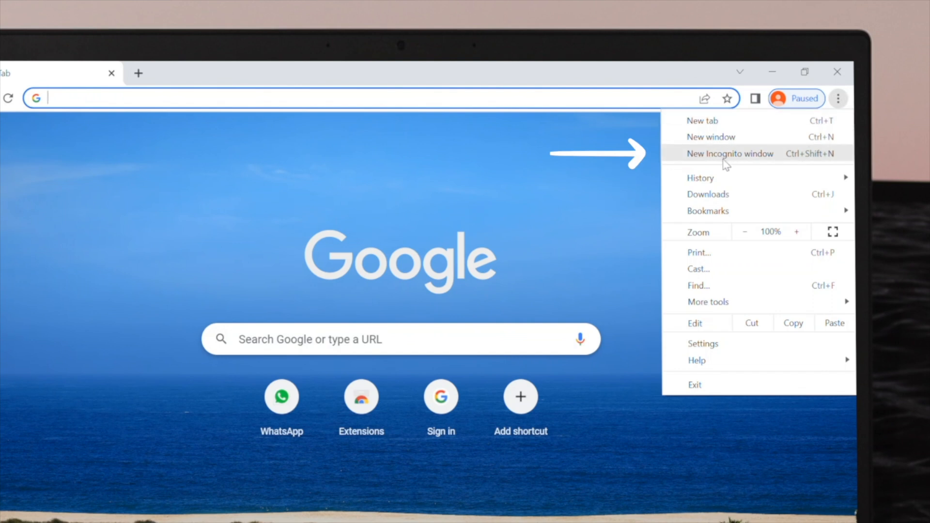
left_click(730, 154)
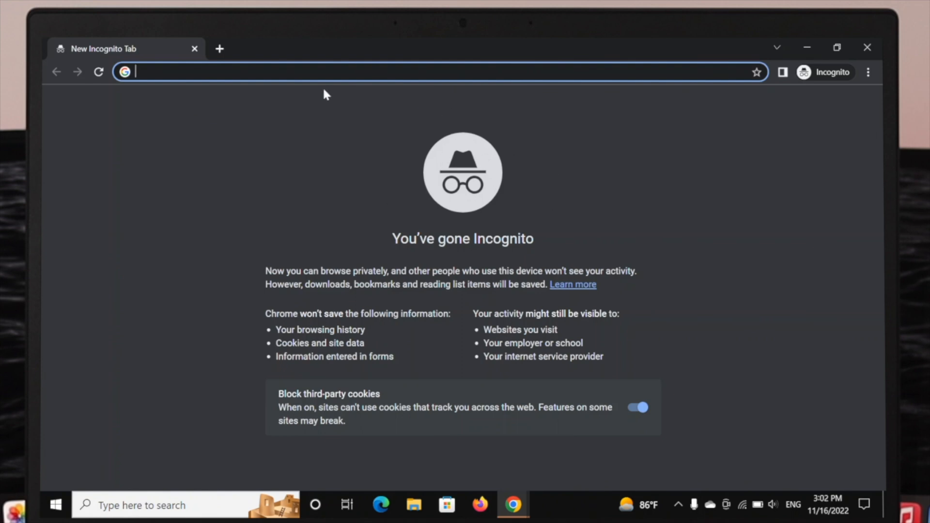
mouse_move(874, 100)
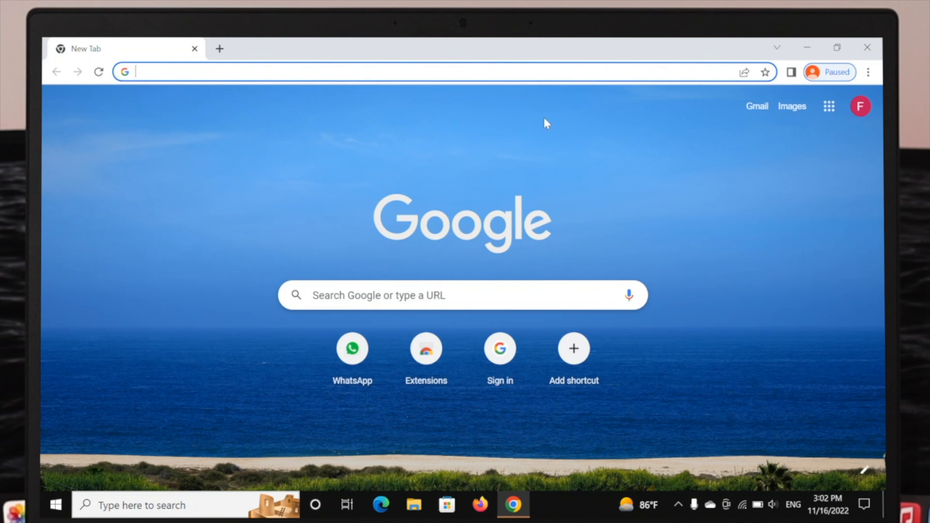
key("ctrl+shift+n")
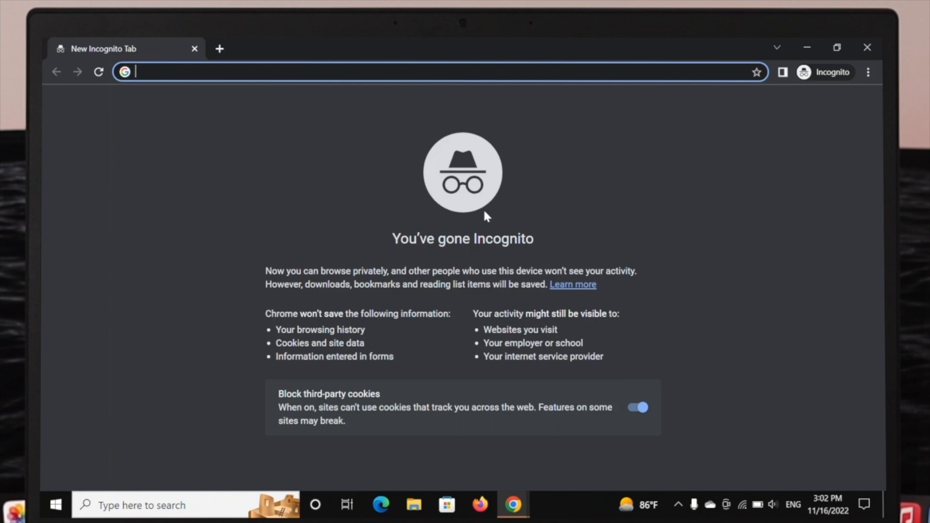
mouse_move(519, 172)
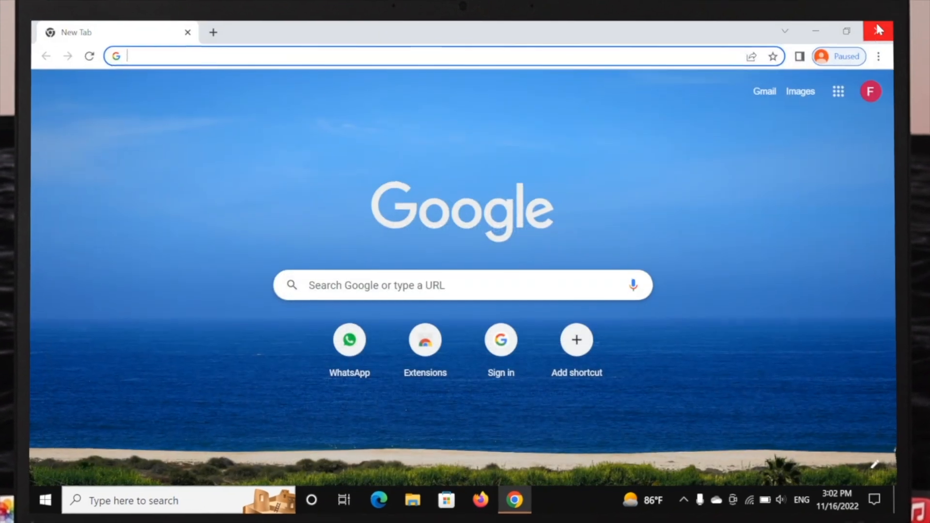
Close Chrome, open an Incognito window from the taskbar jump list, and search 'wikipedia' to reach Wikipedia.
left_click(878, 31)
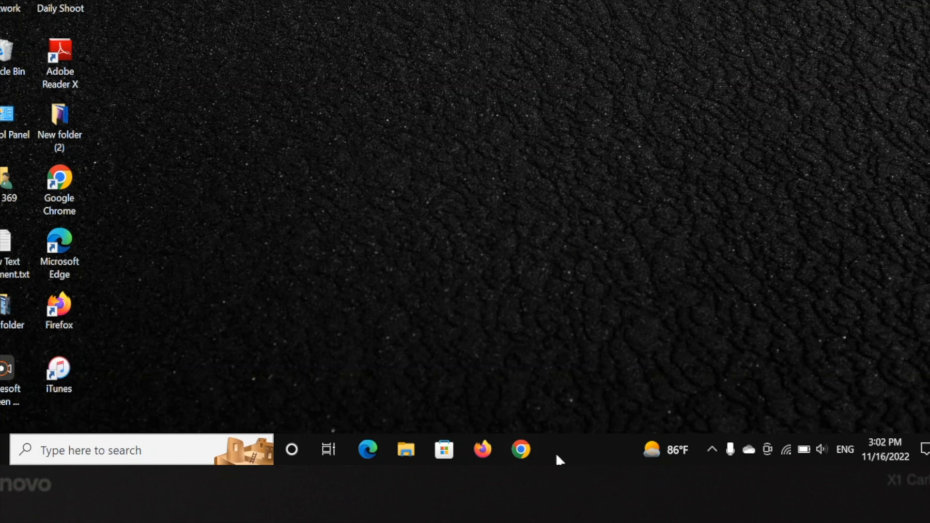
mouse_move(520, 449)
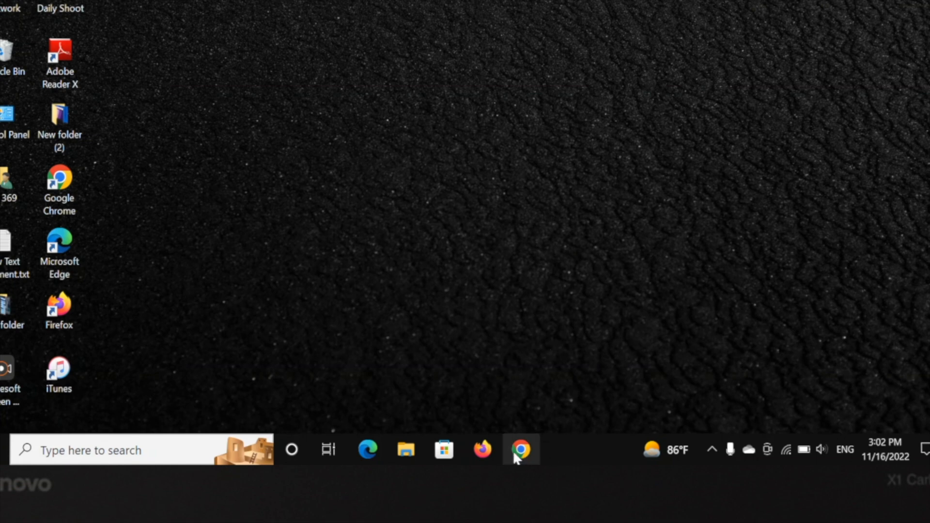
right_click(520, 449)
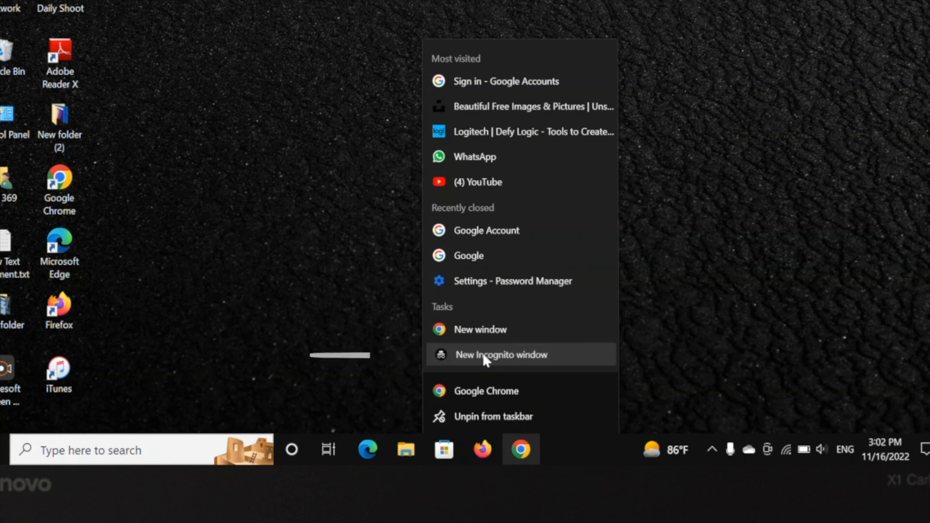
left_click(500, 354)
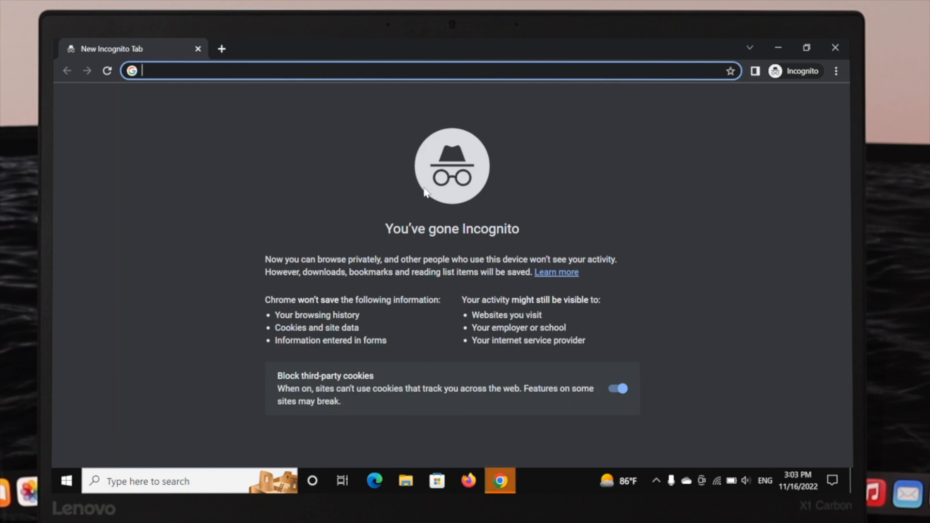
mouse_move(567, 302)
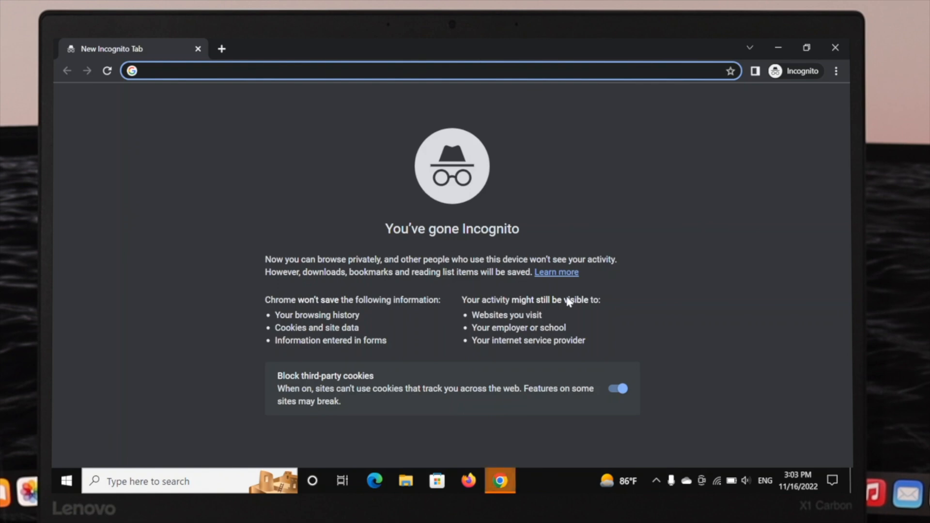
type("wikipedia")
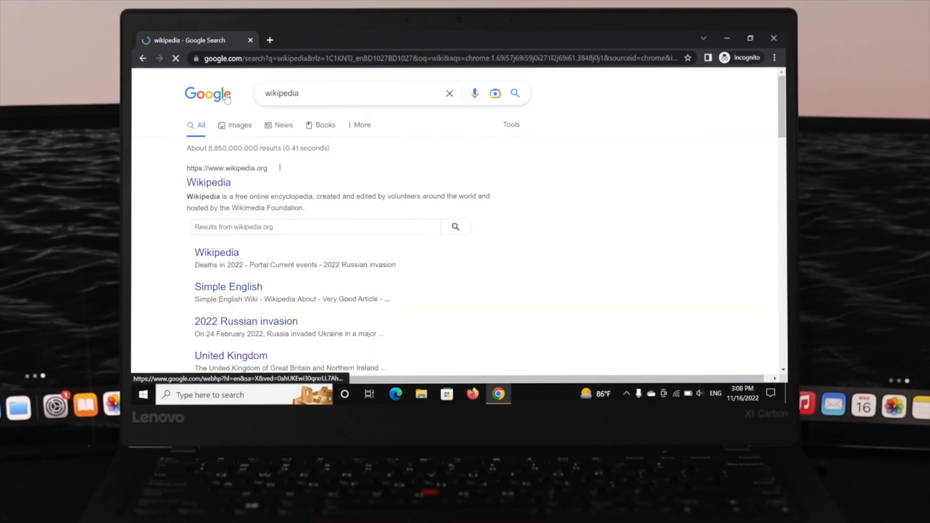
left_click(209, 182)
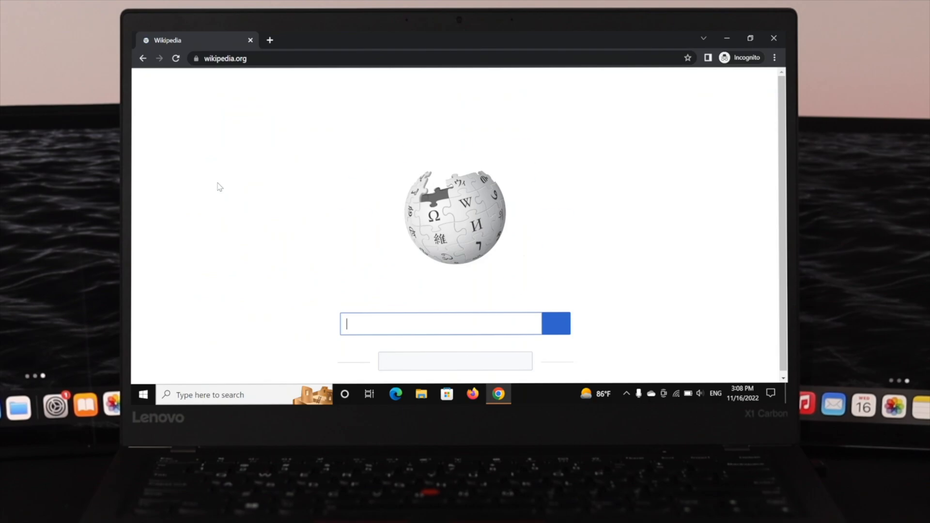